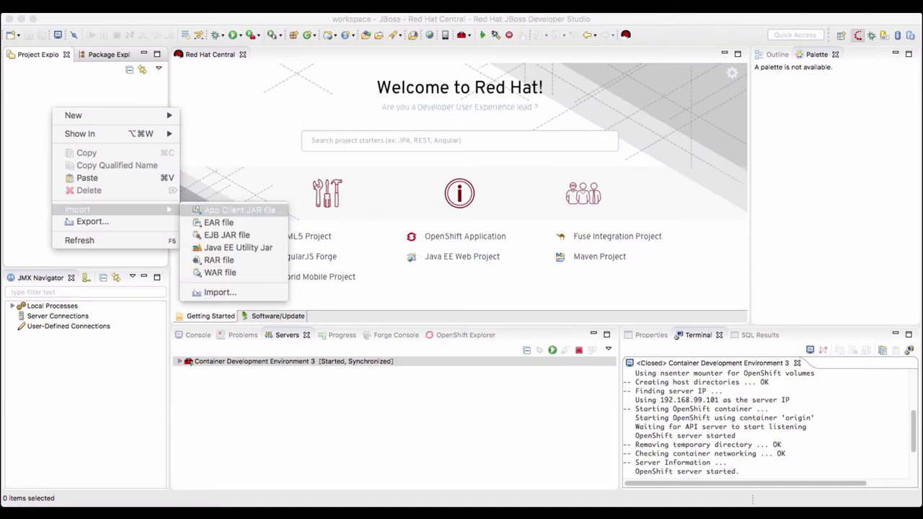
click(219, 291)
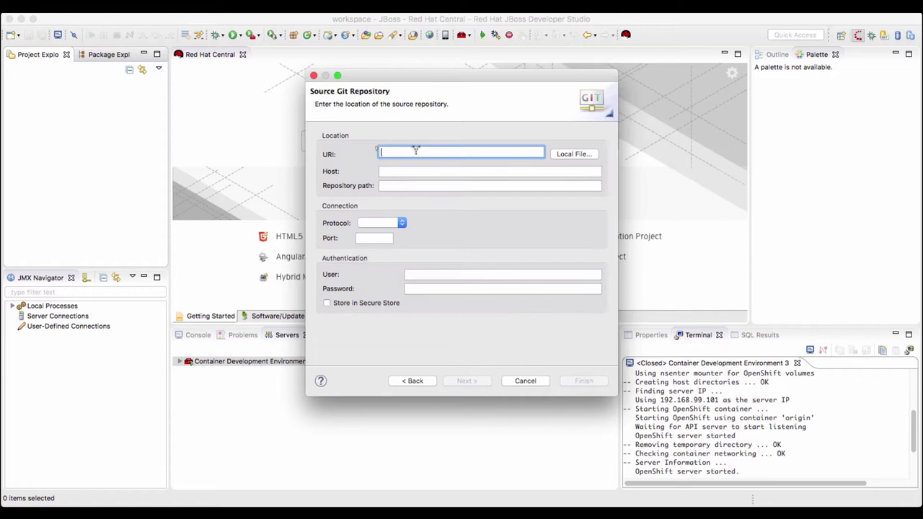
text(https://github.com/VeerMuchandi/time)
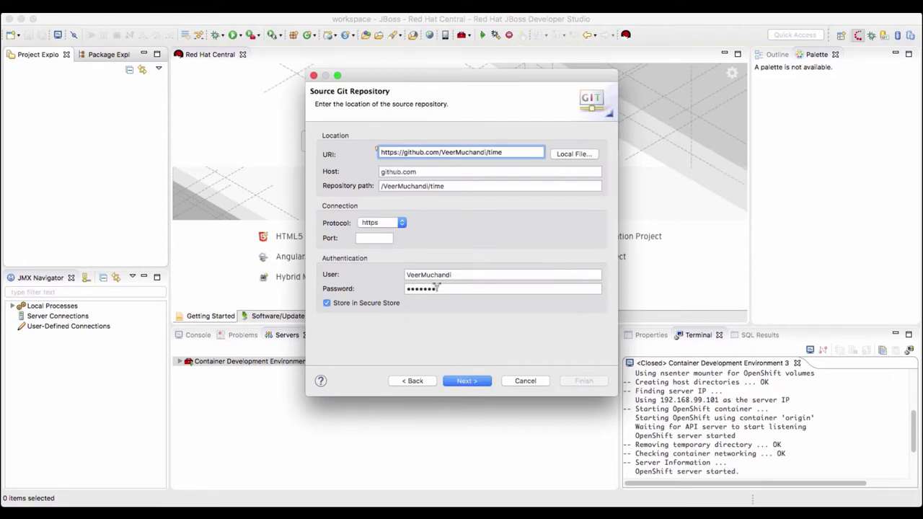
click(466, 381)
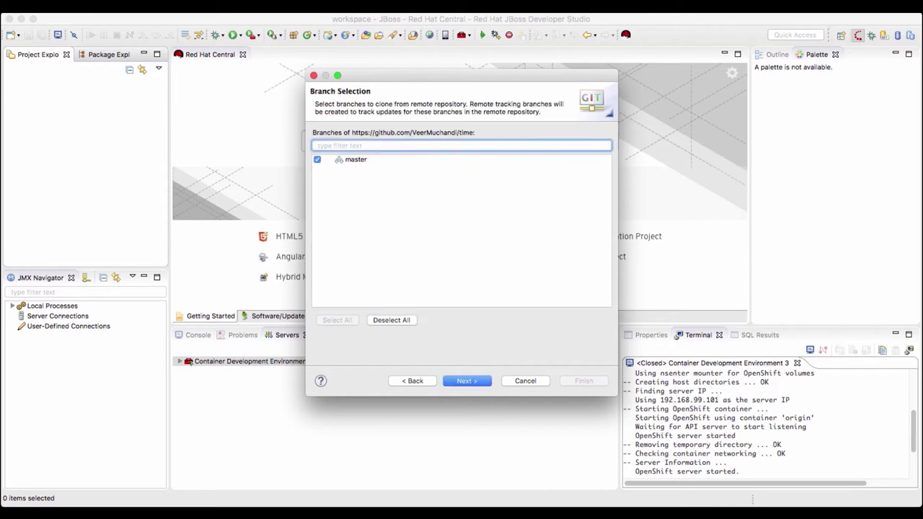
click(468, 381)
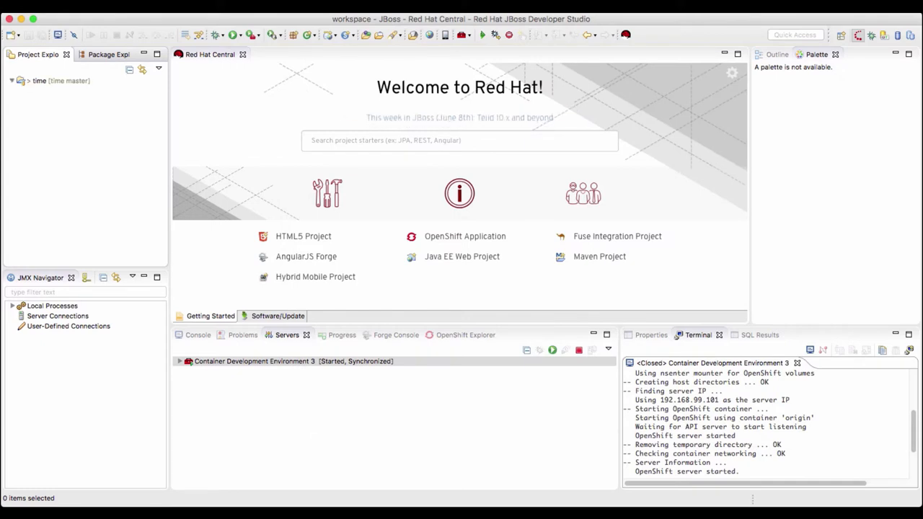
- Open the Dockerfile inside the time project's rhel folder in the editor
click(20, 80)
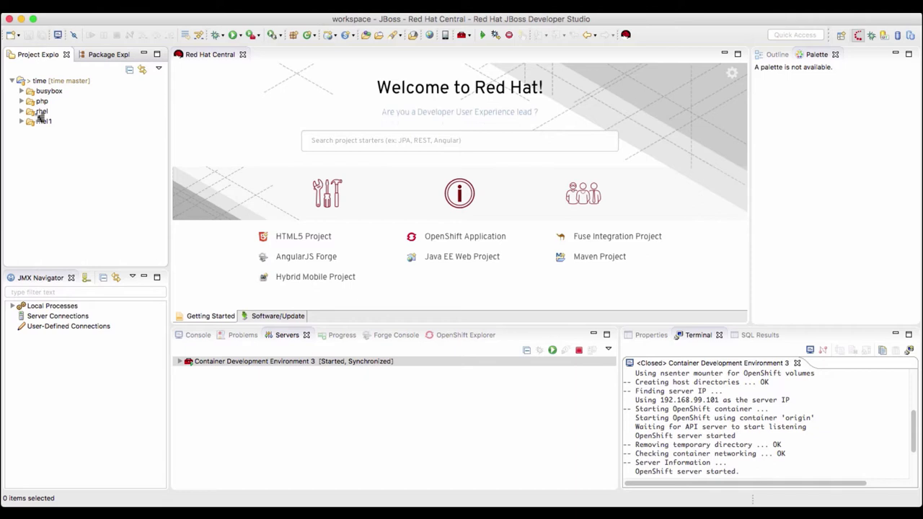
click(41, 111)
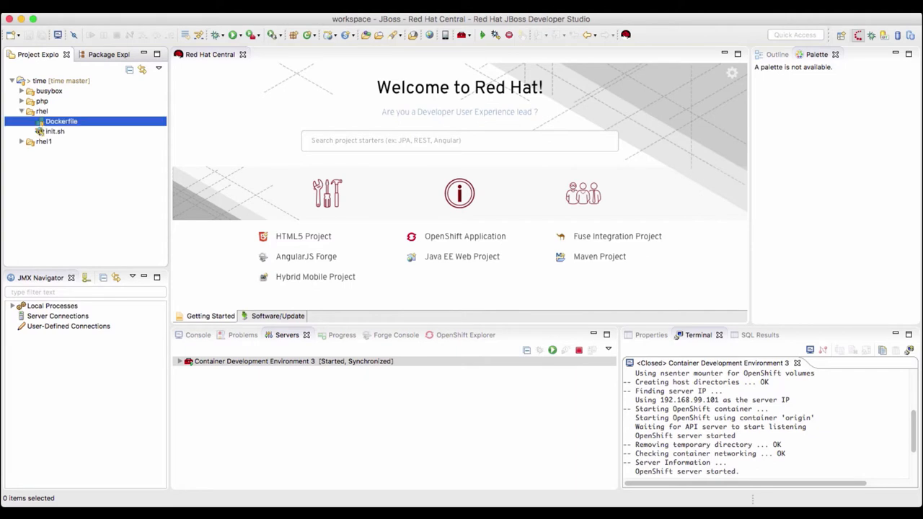
double_click(61, 121)
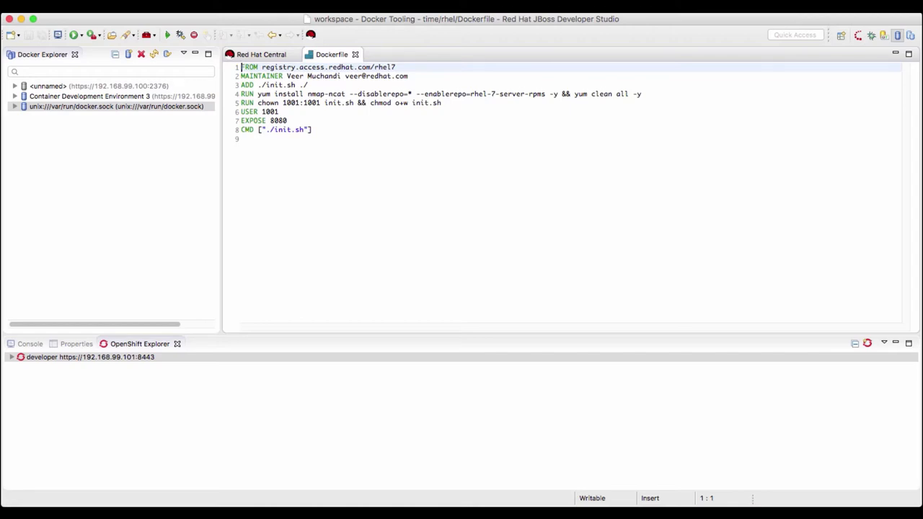
- Expand the Container Development Environment 3 connection to show its Containers and Images
click(89, 95)
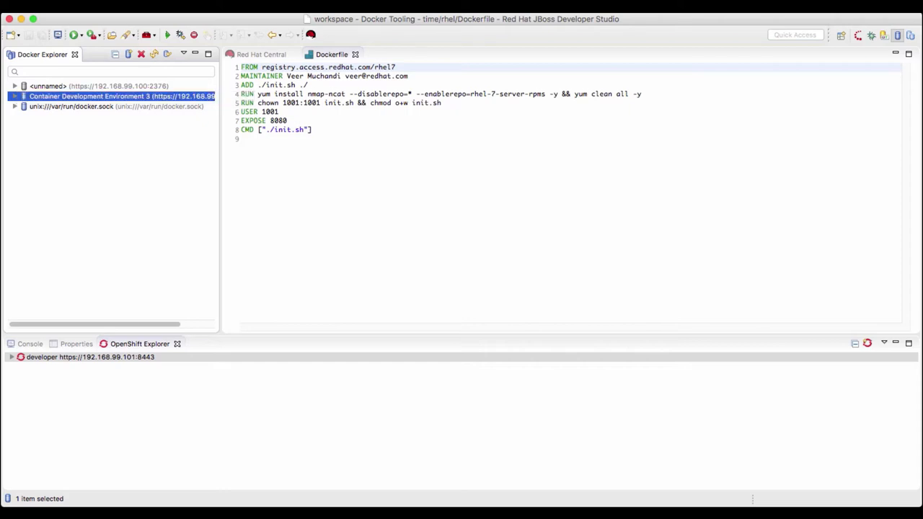
click(15, 95)
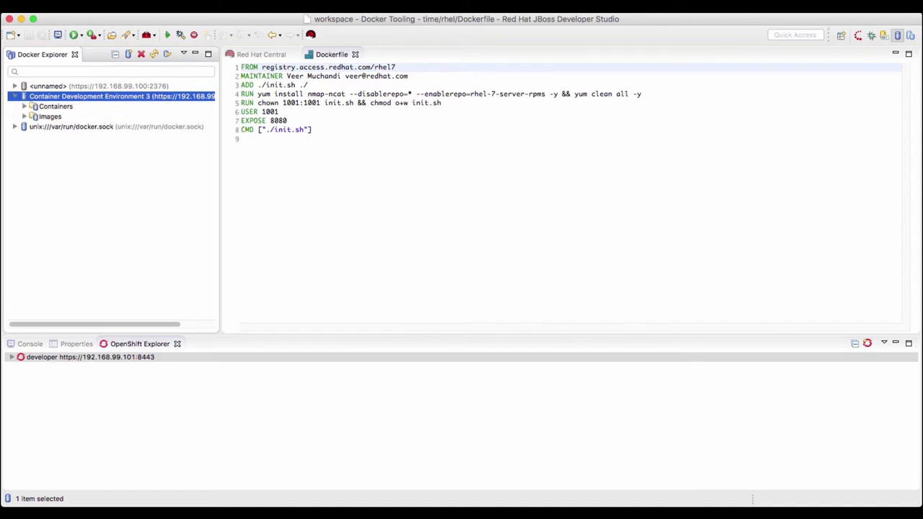
click(25, 107)
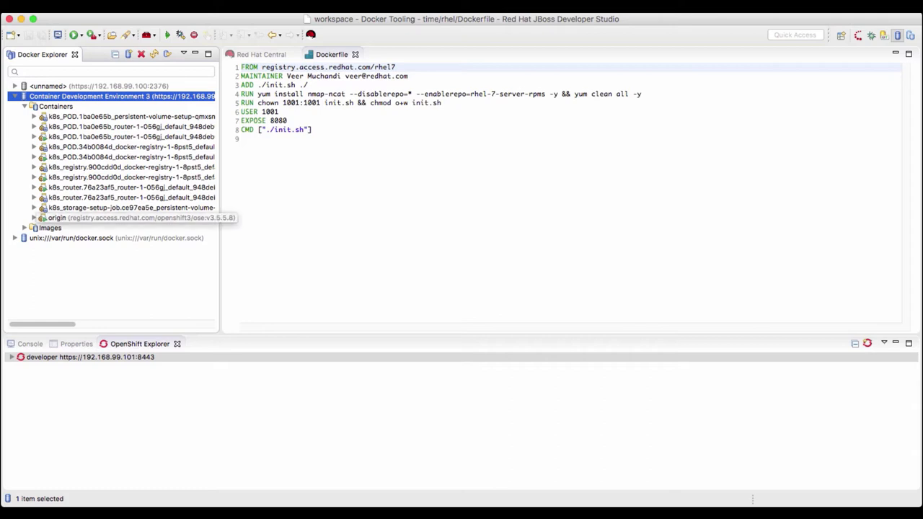
click(23, 228)
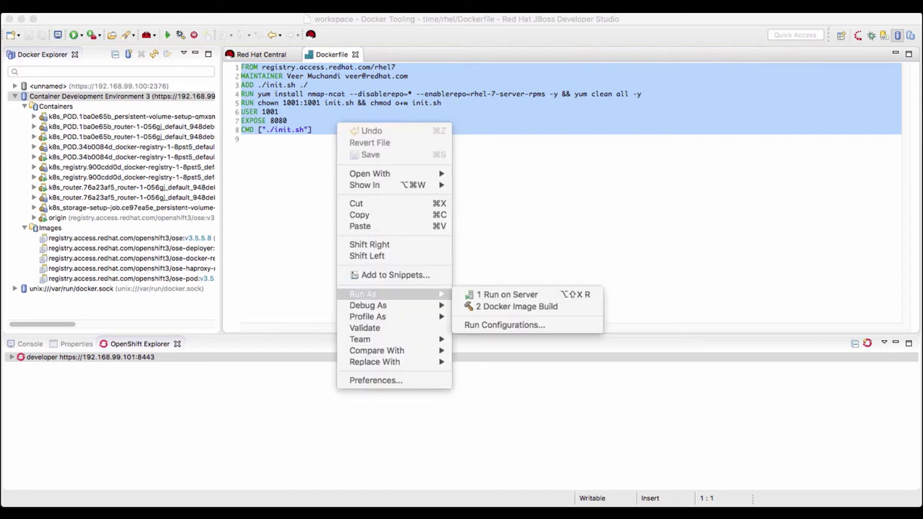
mouse_move(516, 305)
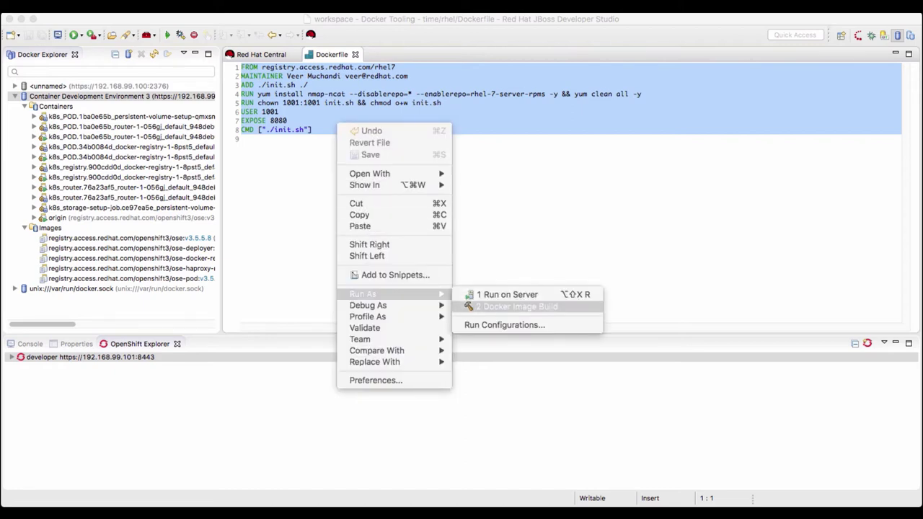
- Run a Docker Image Build of the Dockerfile with image name rheltime
click(518, 306)
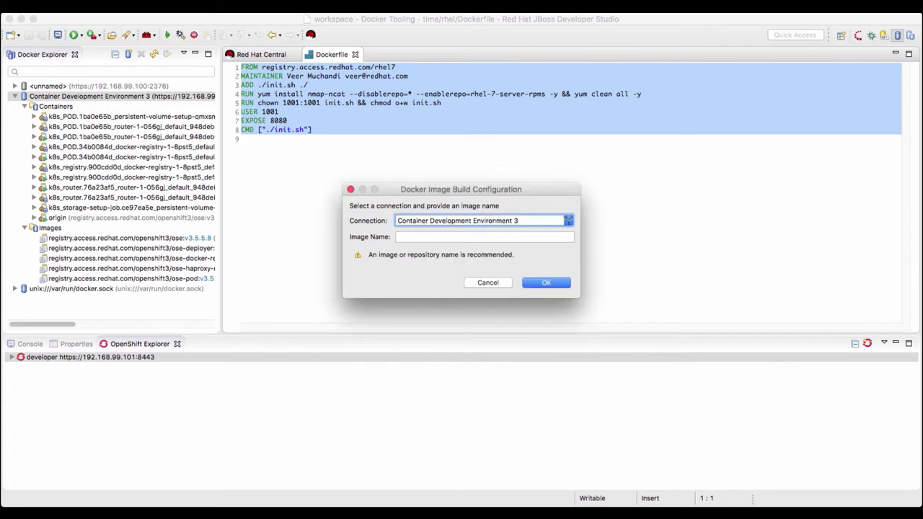
click(483, 236)
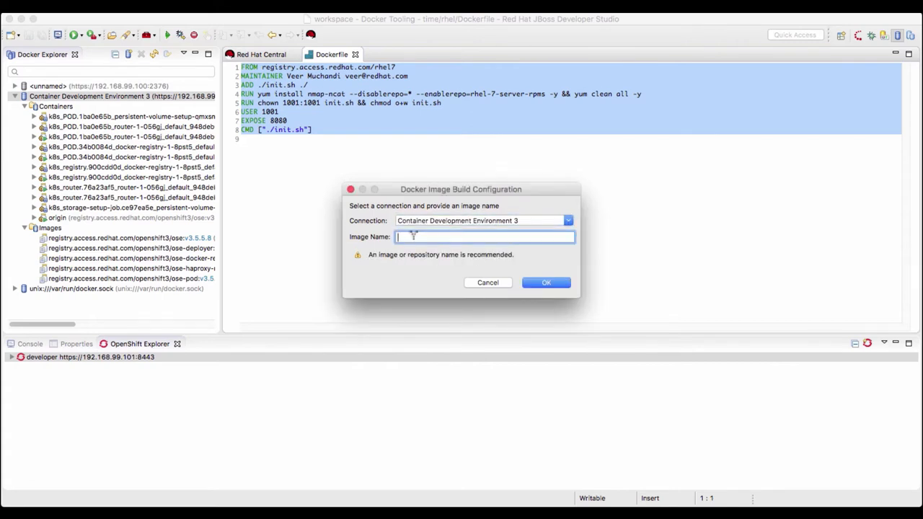
text(rheltime)
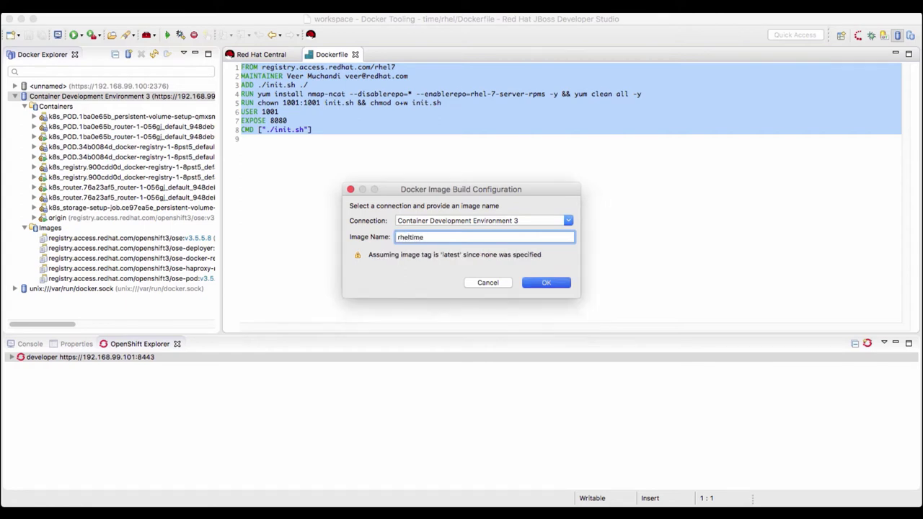
click(545, 281)
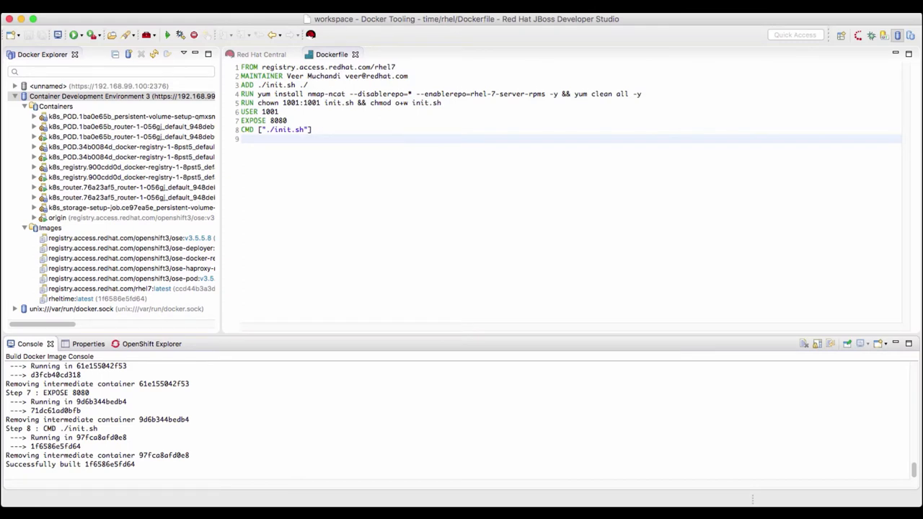
- Start Deploy Docker Image on My Project and choose the local rheltime:latest image
click(152, 343)
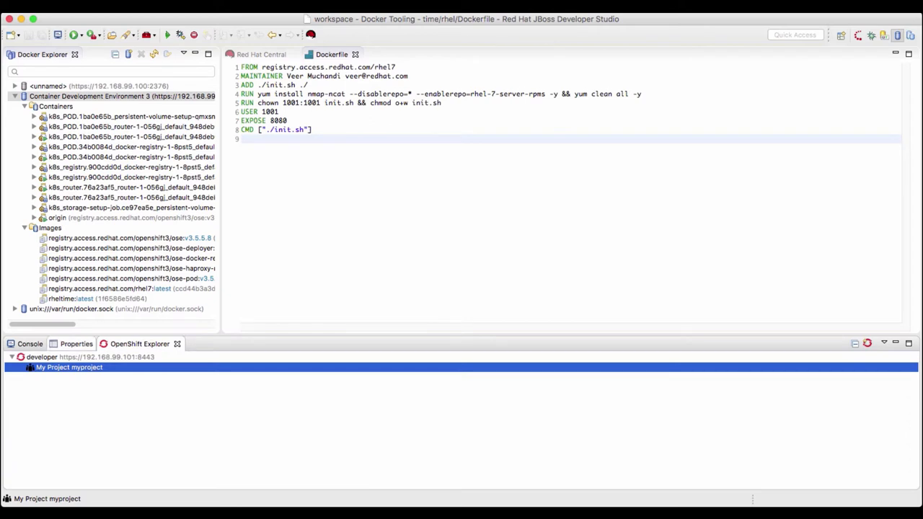
right_click(70, 368)
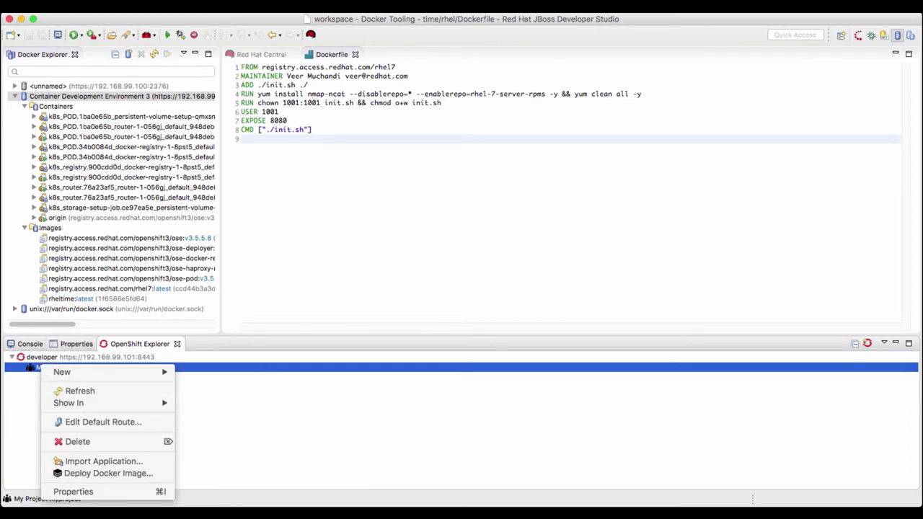
mouse_move(108, 473)
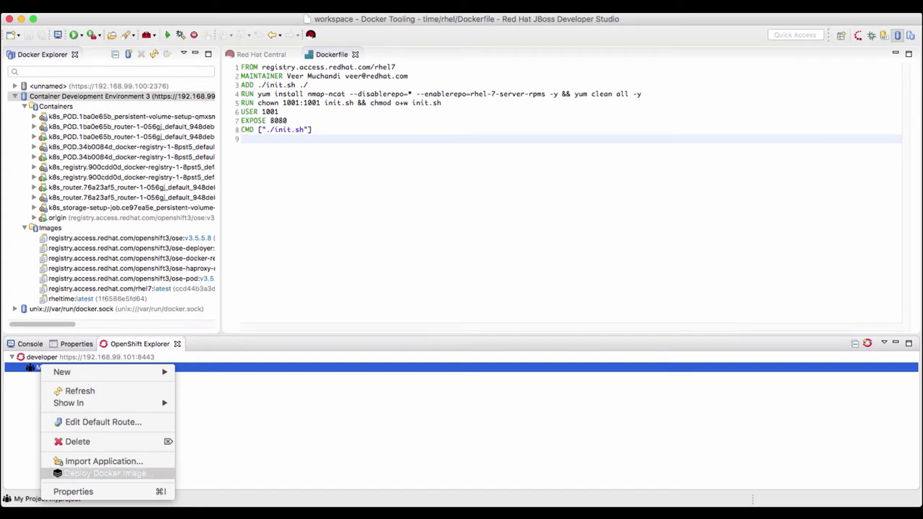
click(108, 473)
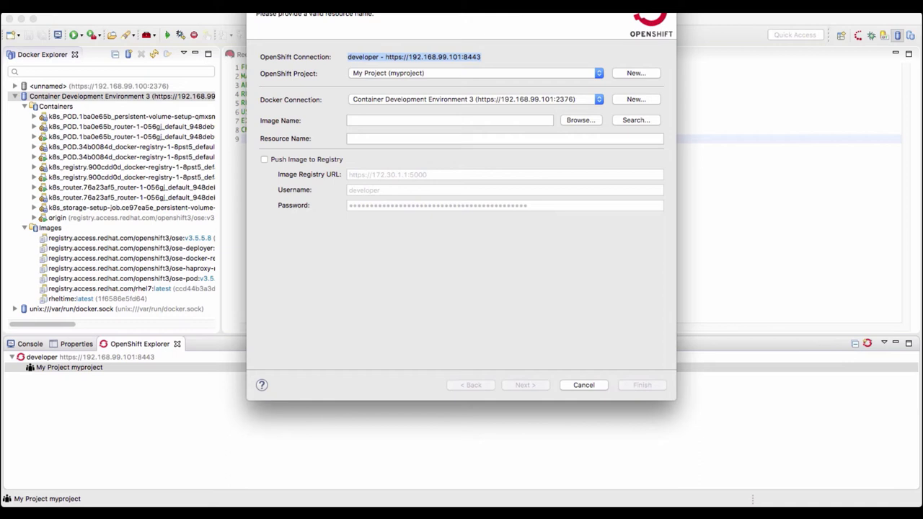
click(580, 120)
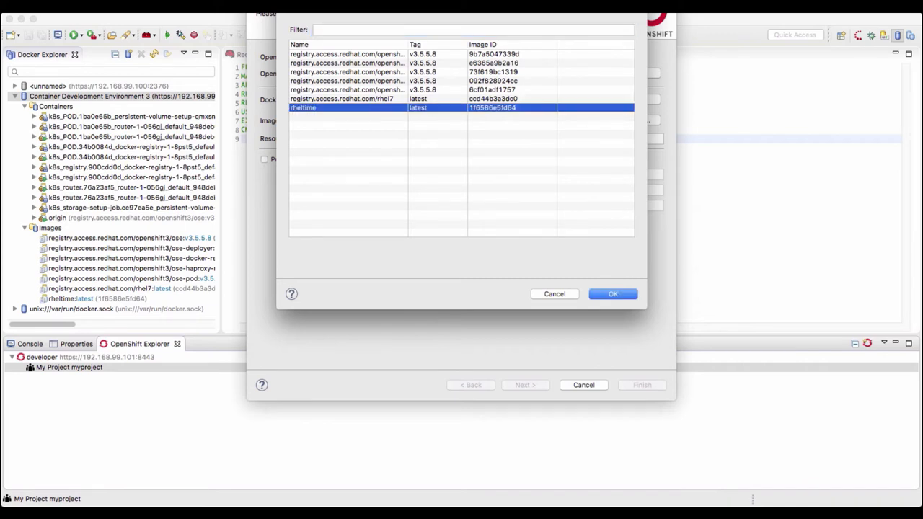
click(612, 294)
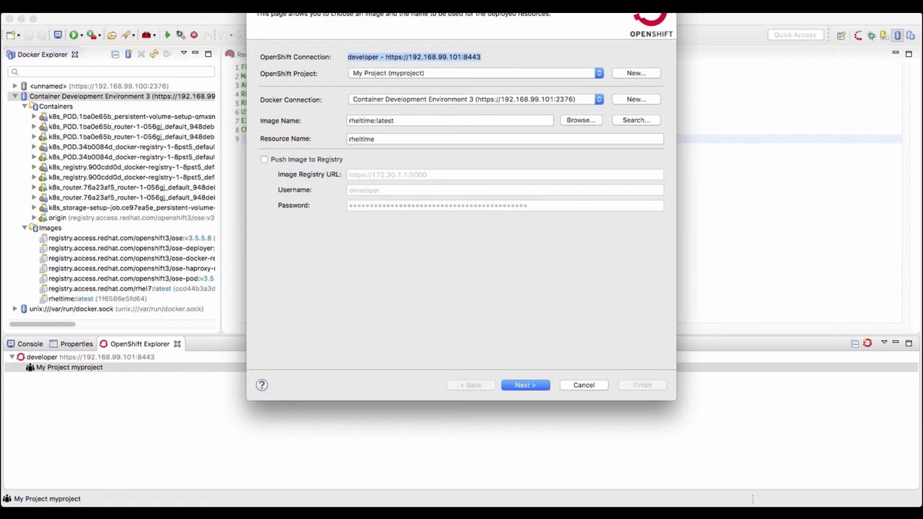
- Enable Push Image to Registry with the default registry and credentials, then continue
click(264, 158)
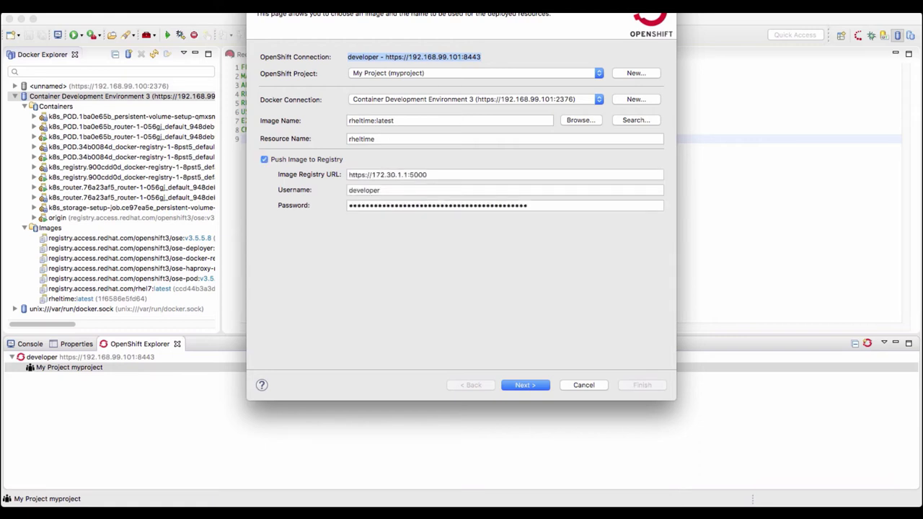
mouse_move(441, 176)
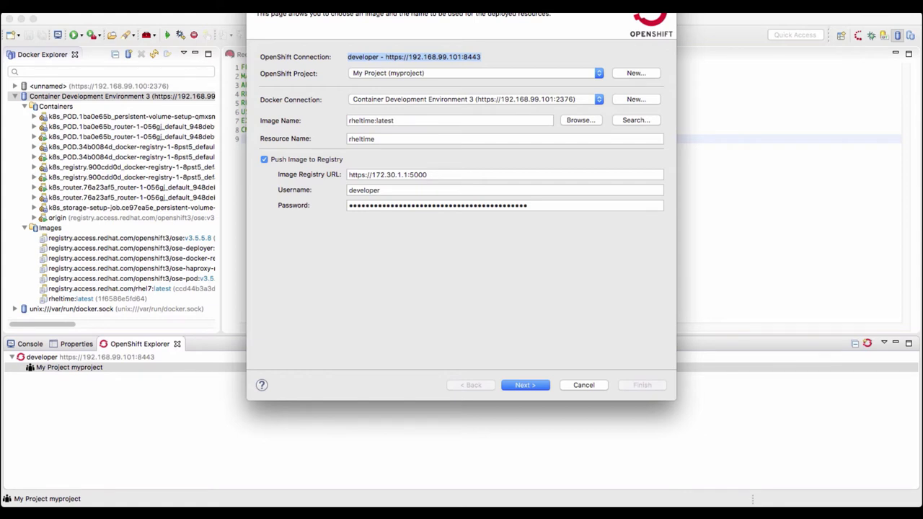
click(525, 384)
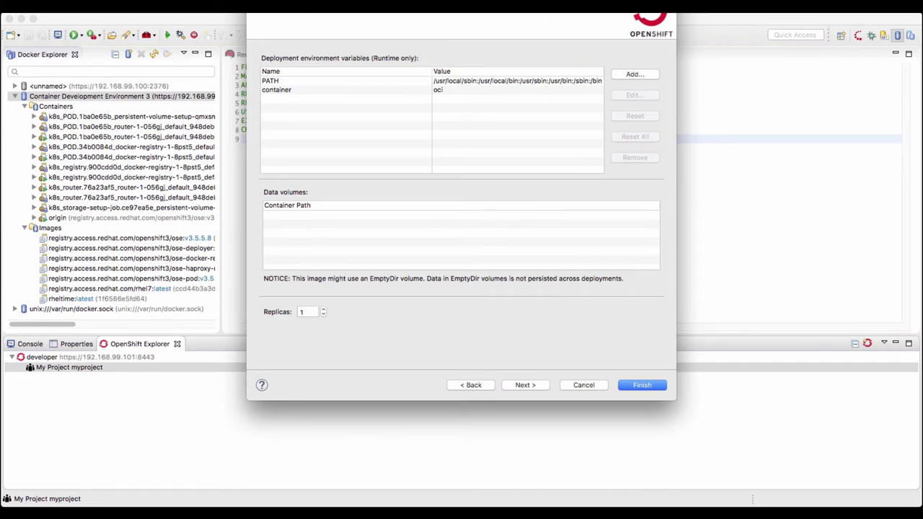
- Finish the deployment and show the rheltime route in the web browser
click(525, 384)
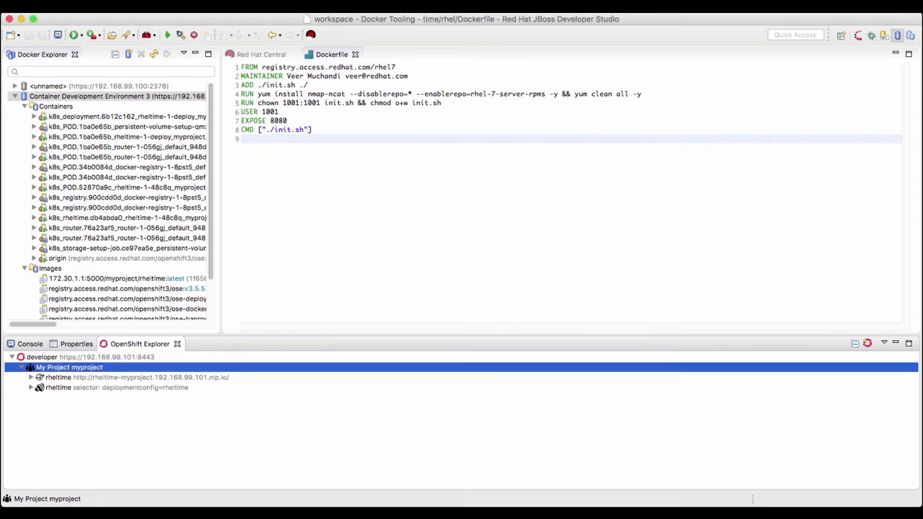
right_click(57, 378)
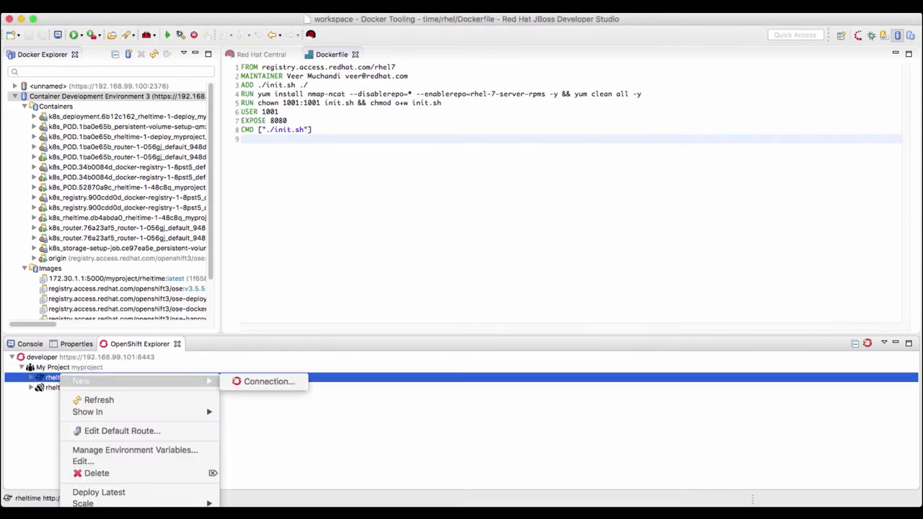
click(268, 381)
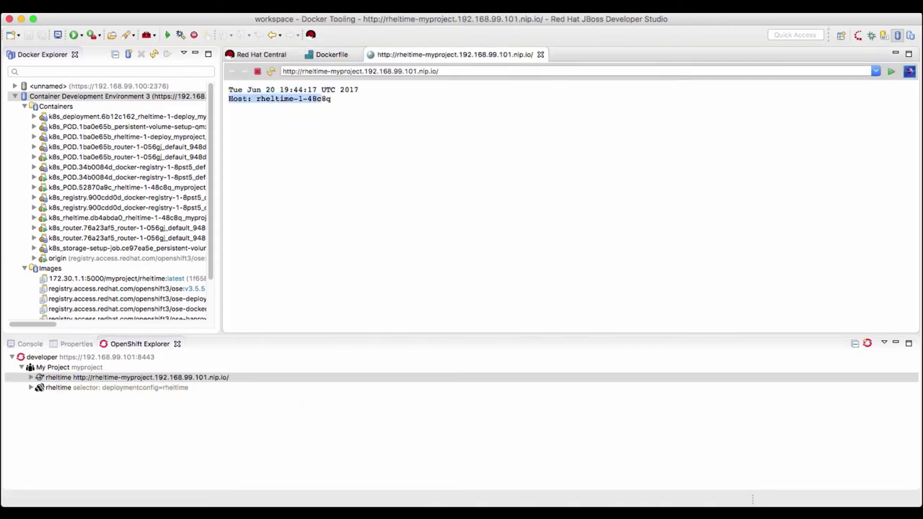
scroll(down, 3)
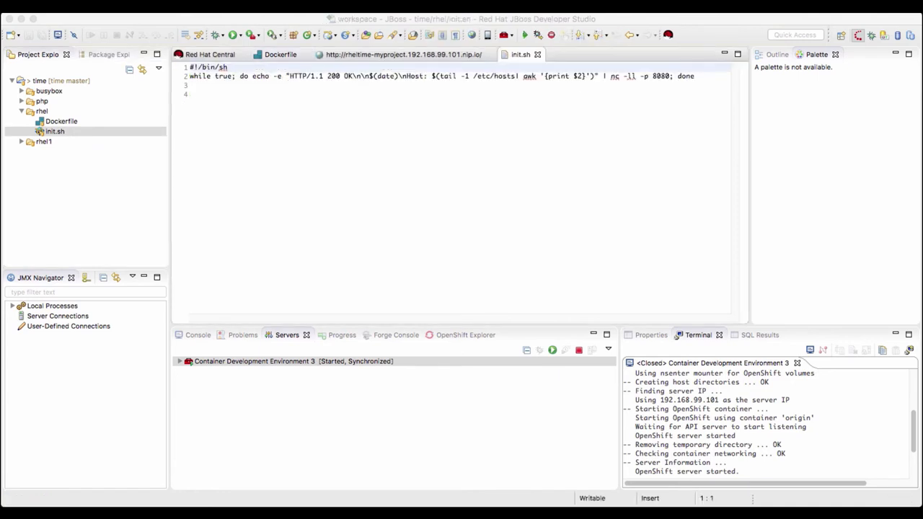
- Rebuild the rheltime image via Run As > Docker Image Build on the Dockerfile
right_click(60, 121)
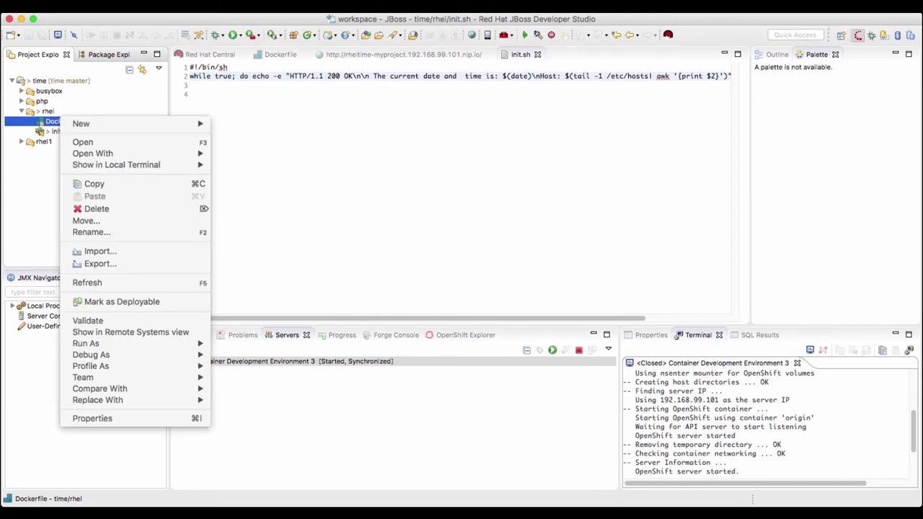
click(85, 344)
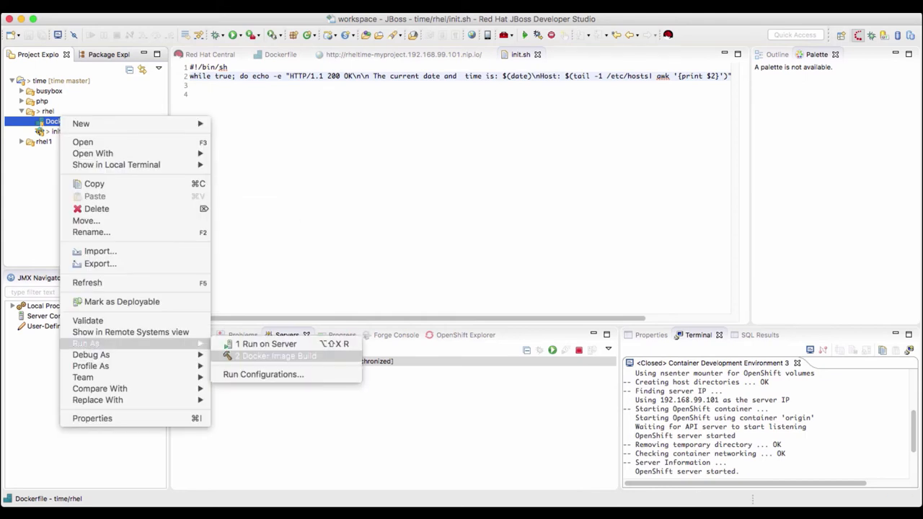
click(277, 355)
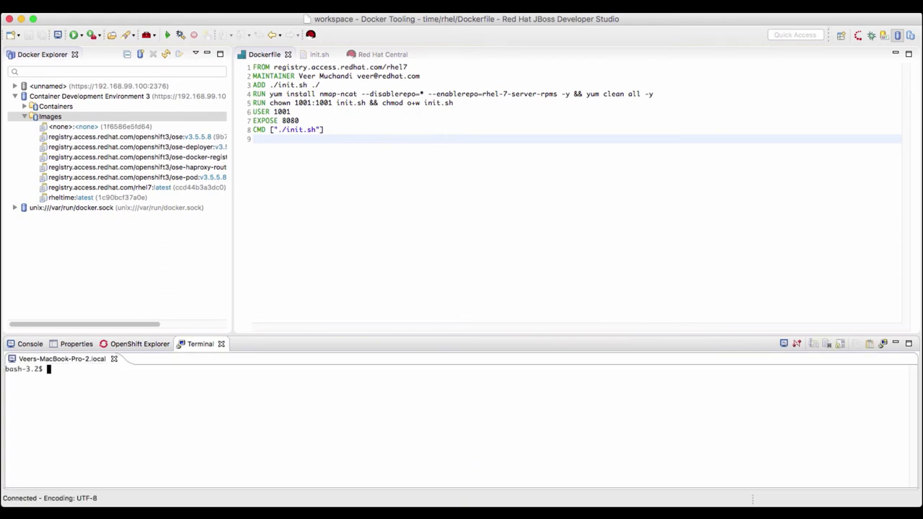
- Run 'oc whoami' in the terminal to show the logged-in OpenShift user and token
text(P)
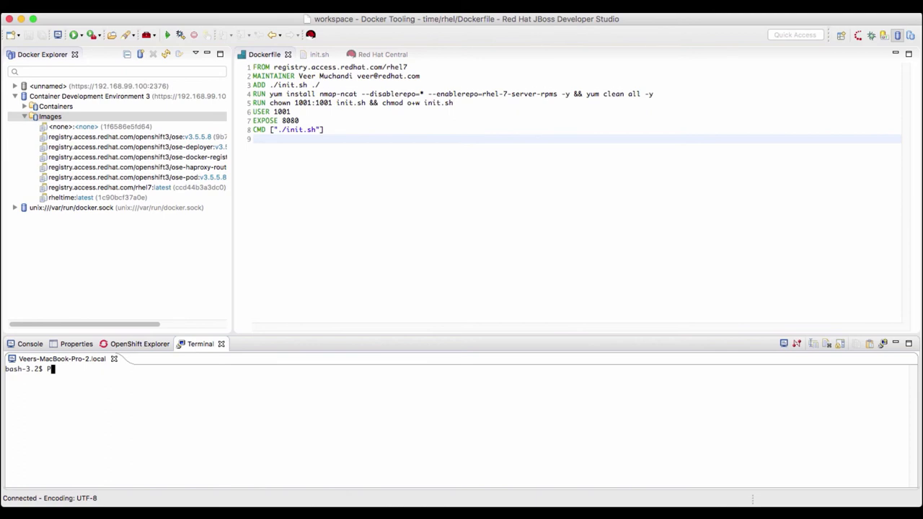
text(oc whoami)
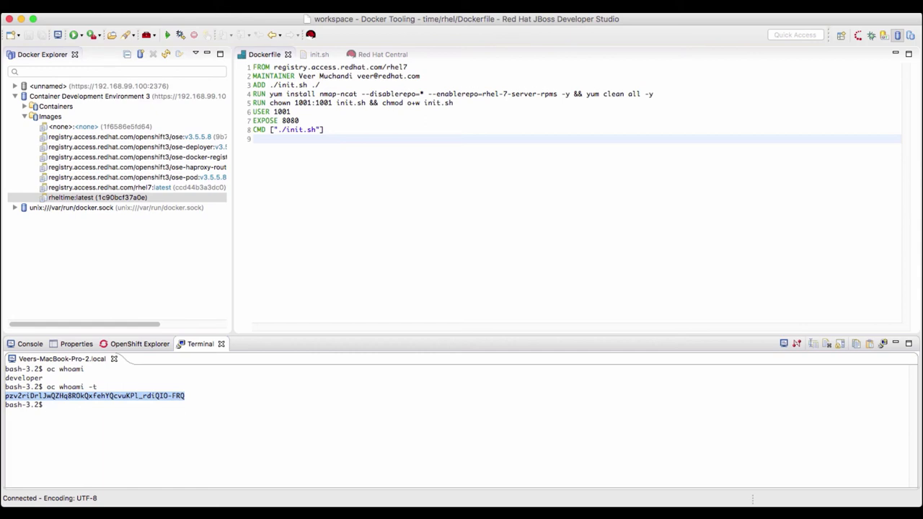
- Push rheltime:latest as myproject/rheltime:latest using a developer registry account with the token
right_click(98, 197)
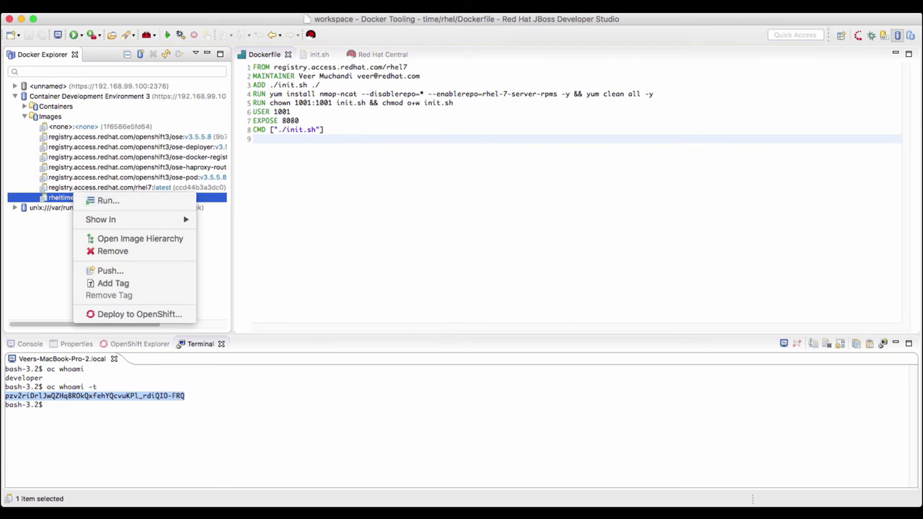
mouse_move(109, 271)
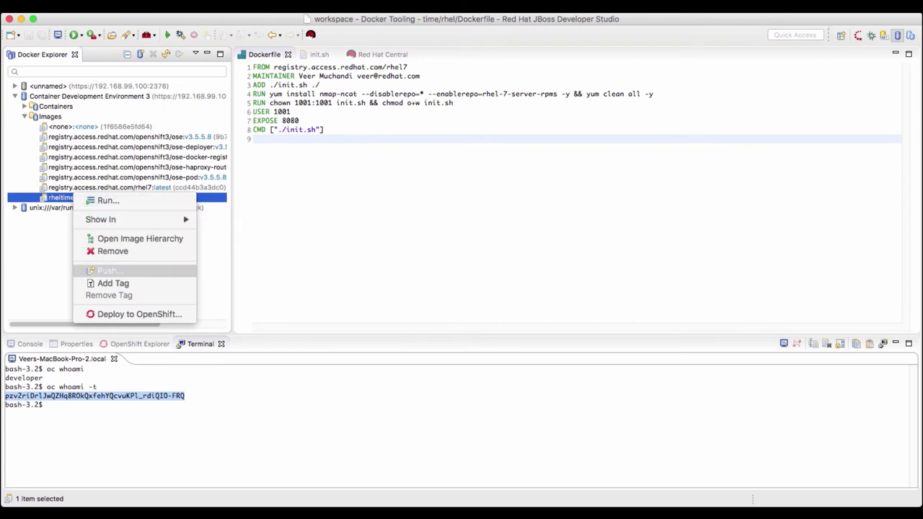
click(107, 271)
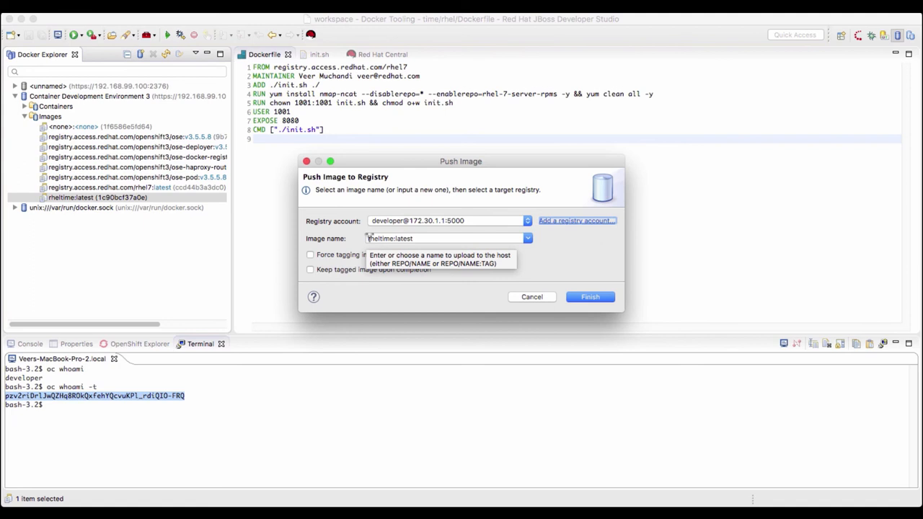
click(574, 220)
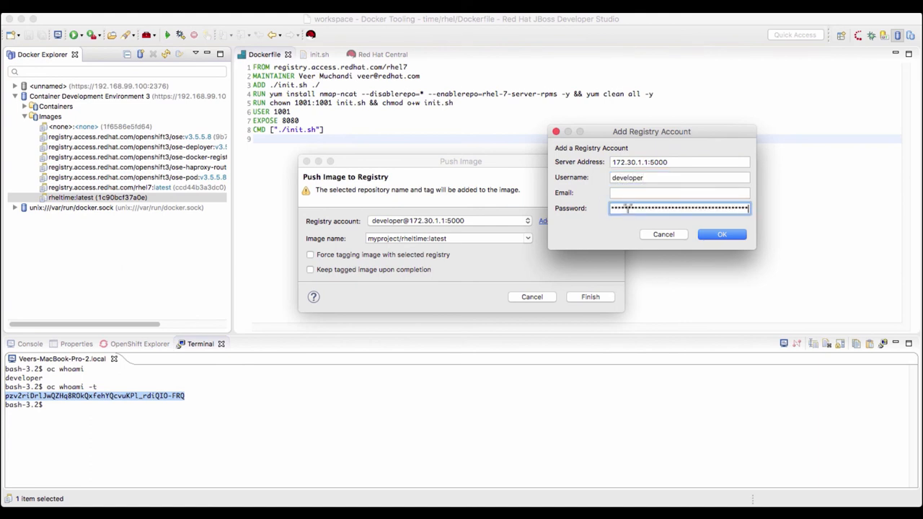
click(722, 233)
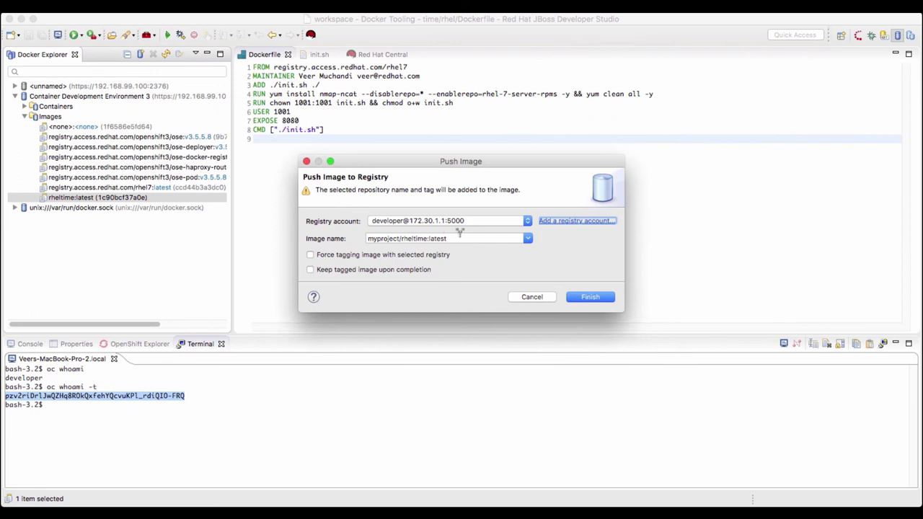
click(531, 297)
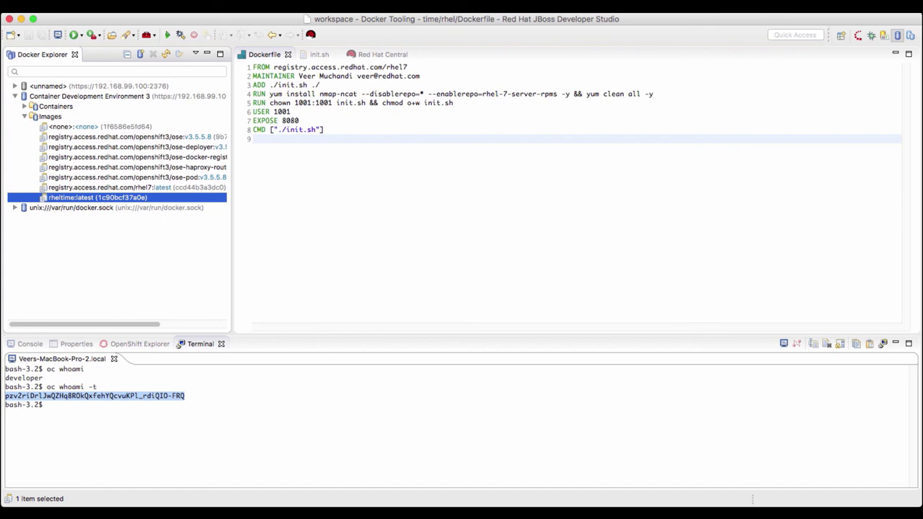
- Show the redeployed rheltime route in the web browser from OpenShift Explorer
click(139, 344)
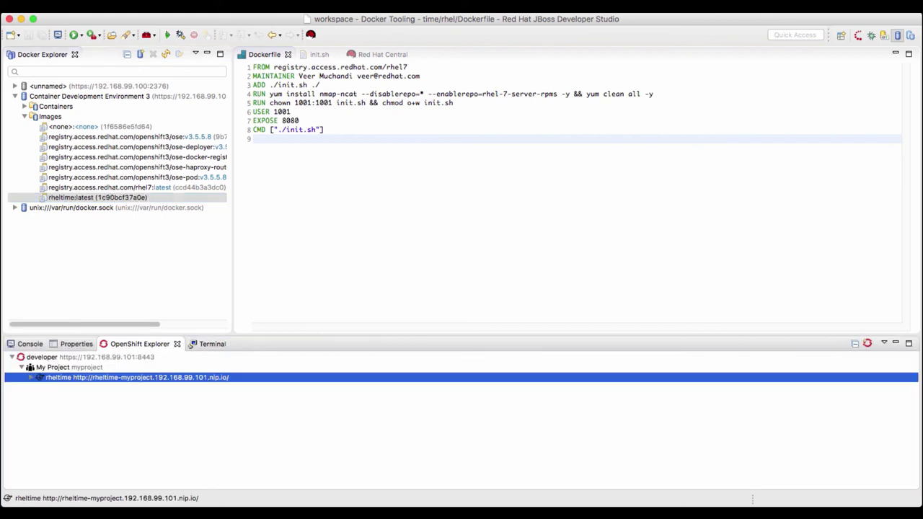
right_click(136, 378)
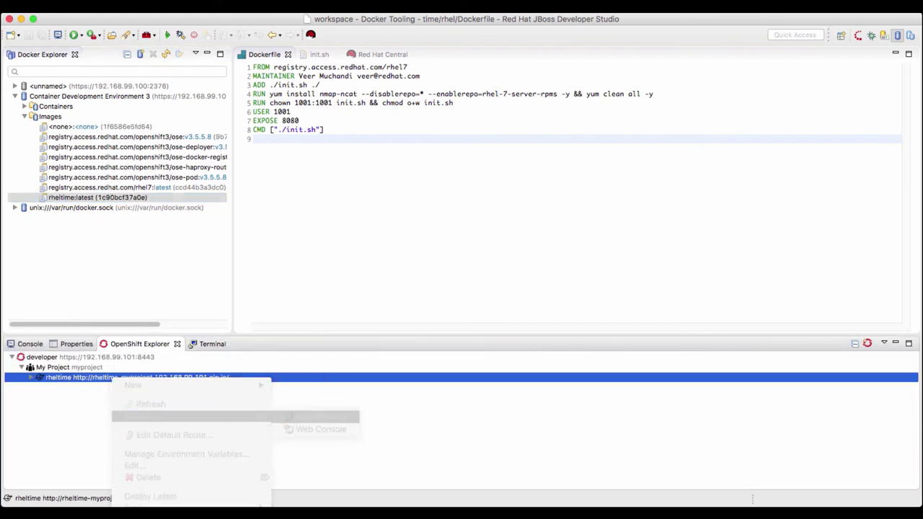
click(321, 430)
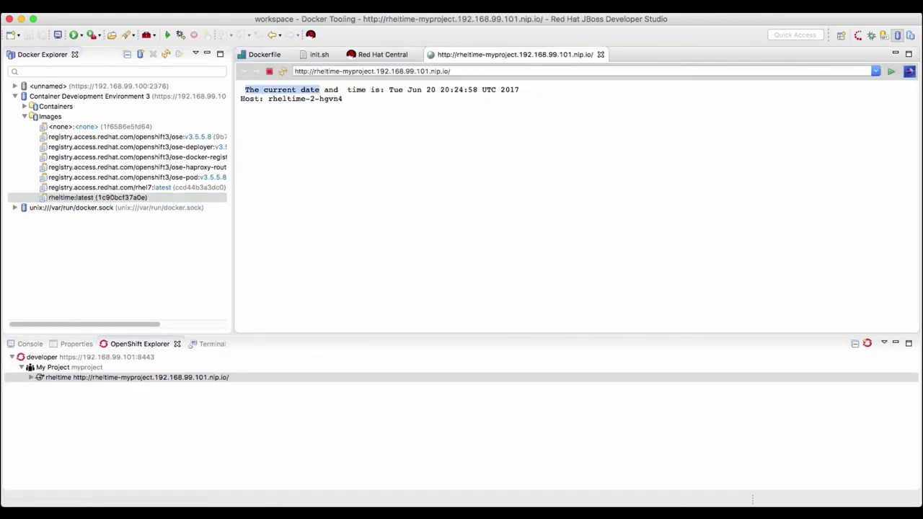